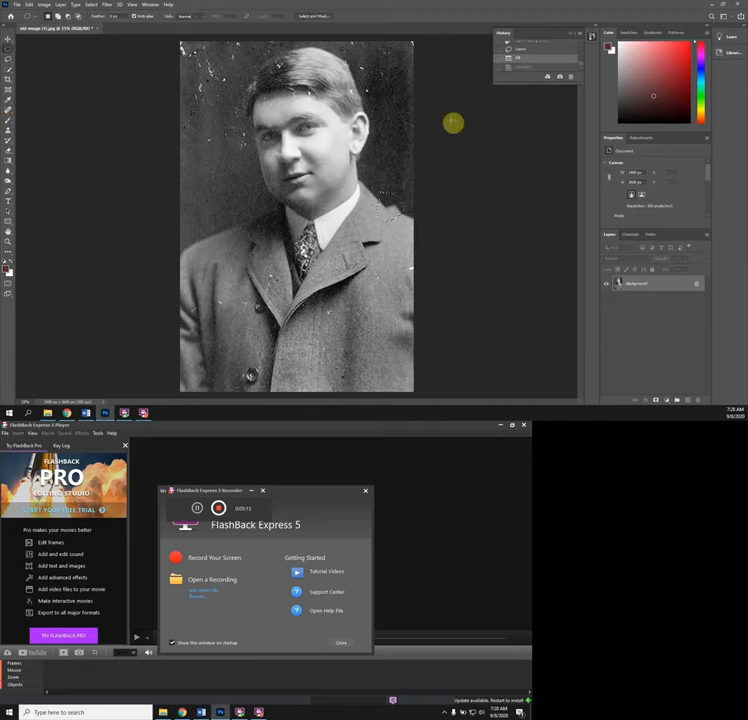
# Start clone-stamping clean coat texture over the blemishes beside the right shoulder
pyautogui.click(90, 5)
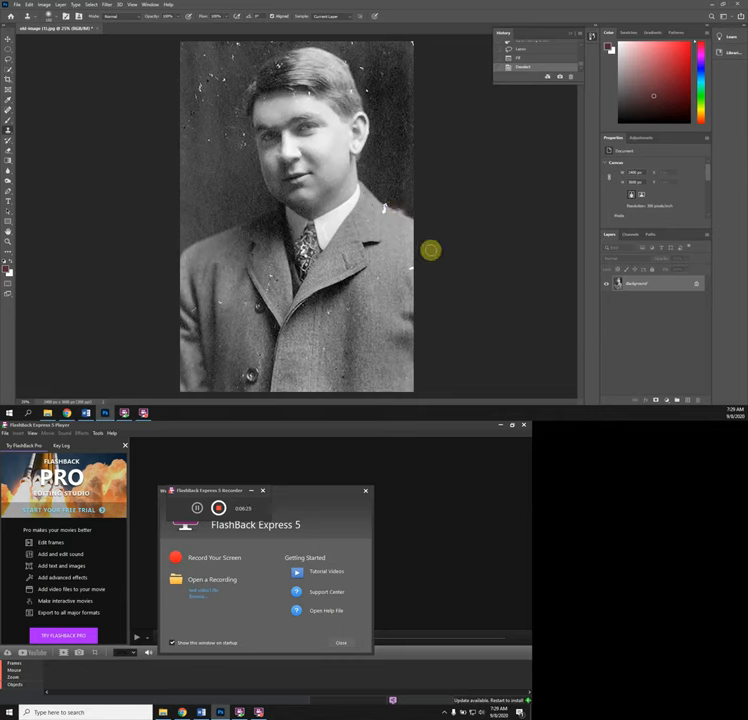
pyautogui.moveTo(395, 184)
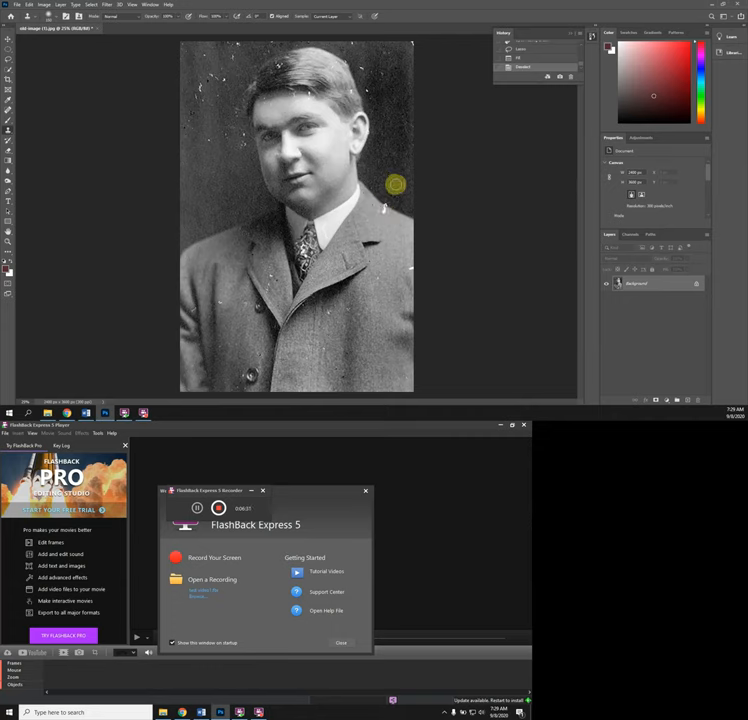